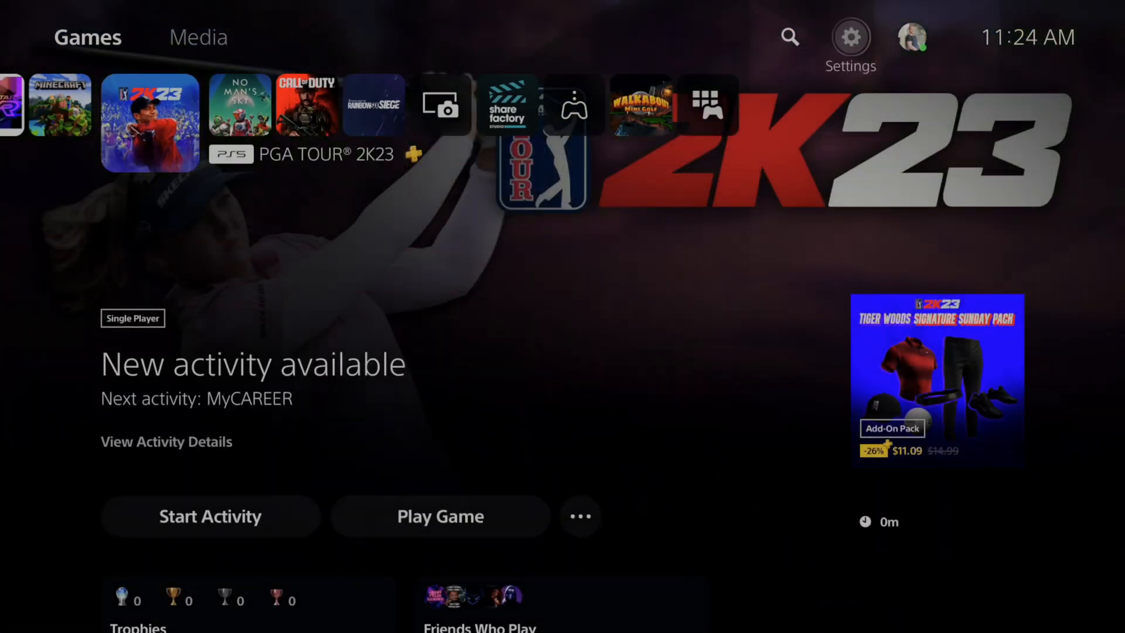
- Go from the home screen into Settings and down to the System page
click(851, 38)
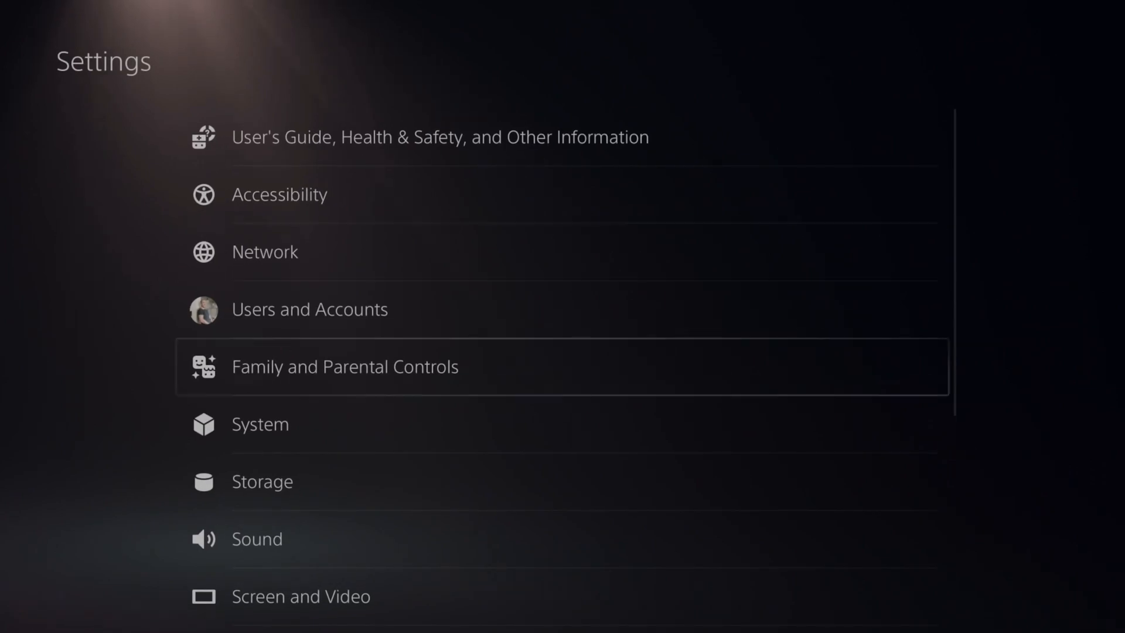
scroll(down, 3)
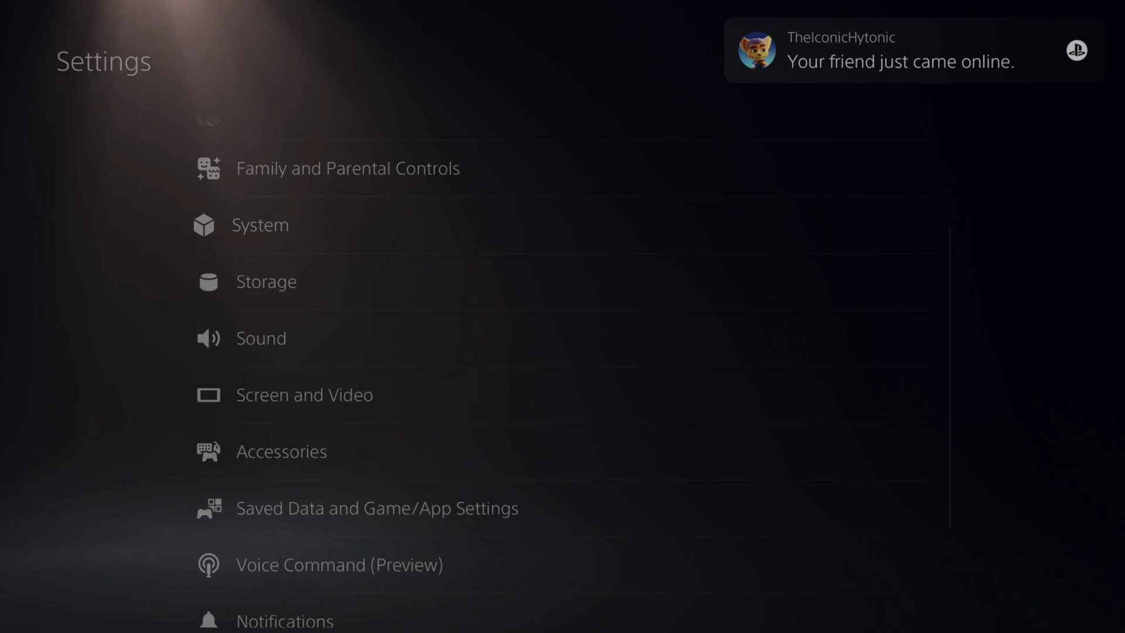
click(260, 225)
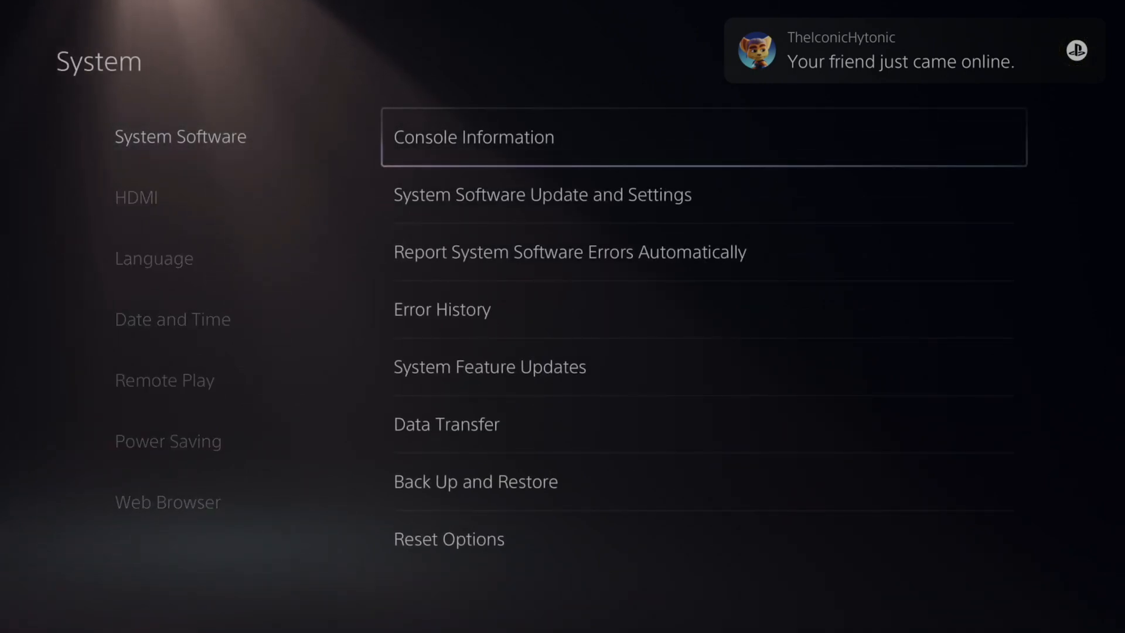
- Under System Software Update and Settings, switch off Download and Install Update Files Automatically, then go back
key(down)
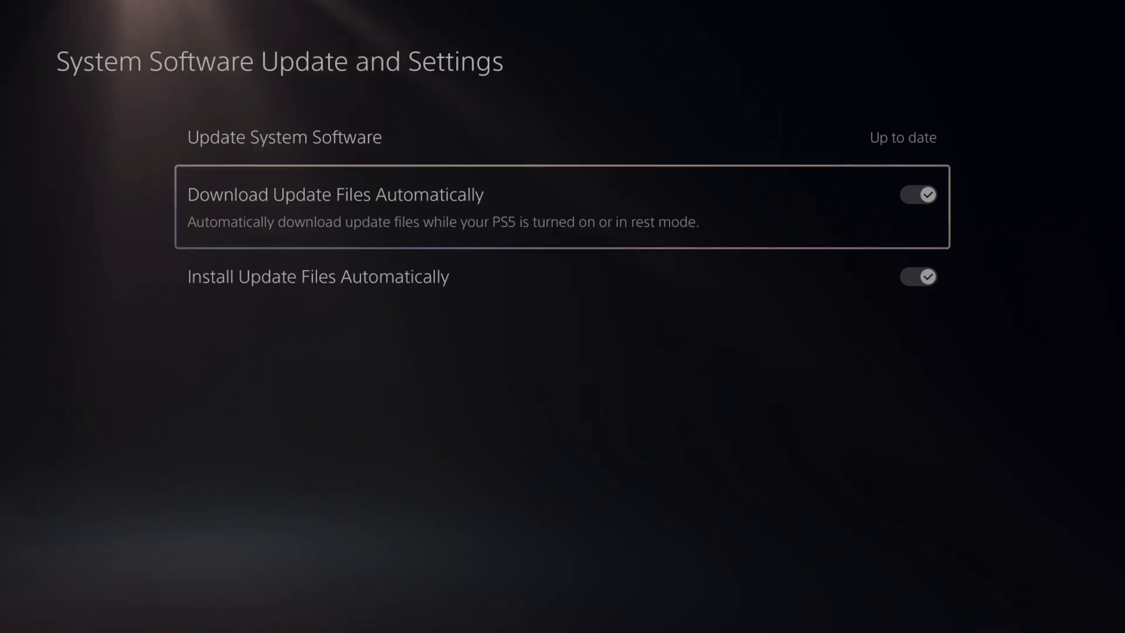
click(916, 194)
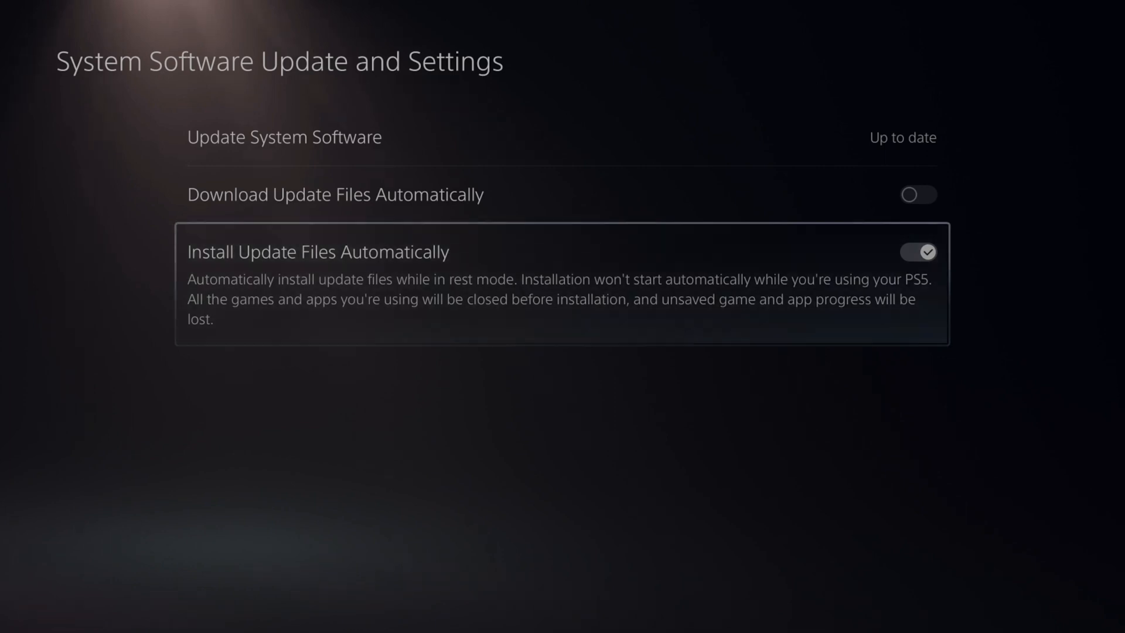
click(917, 252)
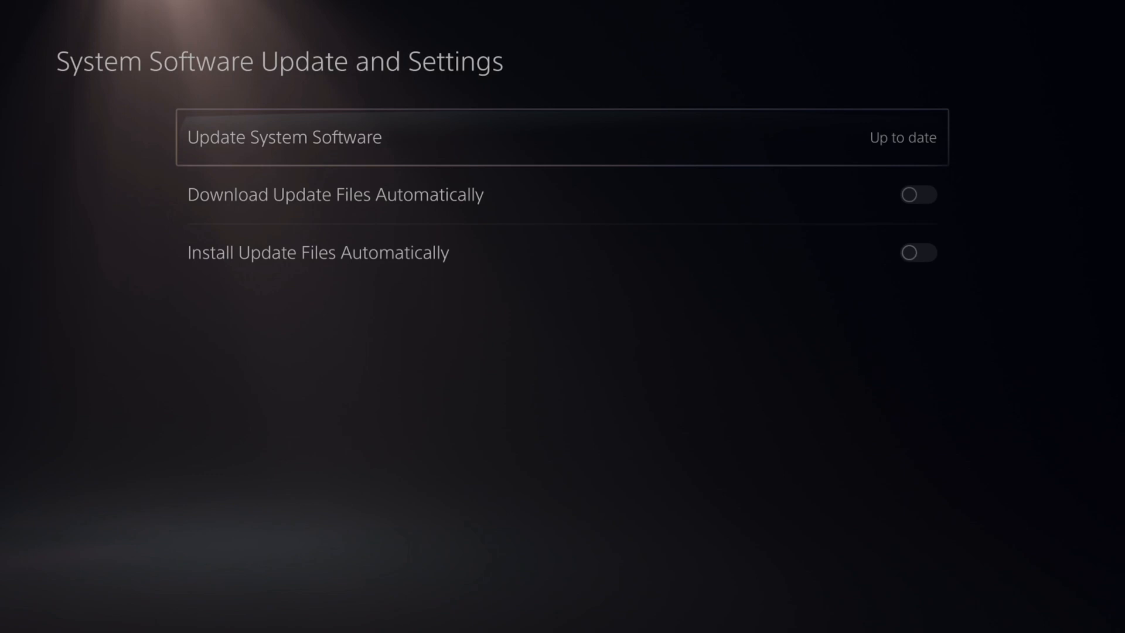
click(284, 137)
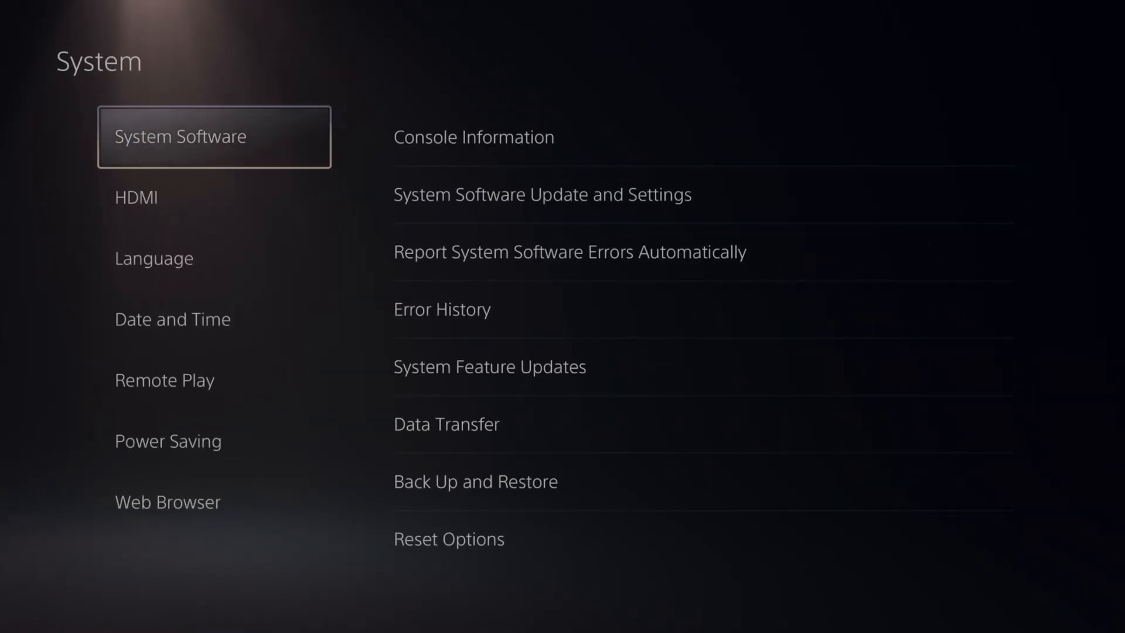
- Through HDMI and Power Saving, reach the Features Available in Rest Mode page
click(136, 197)
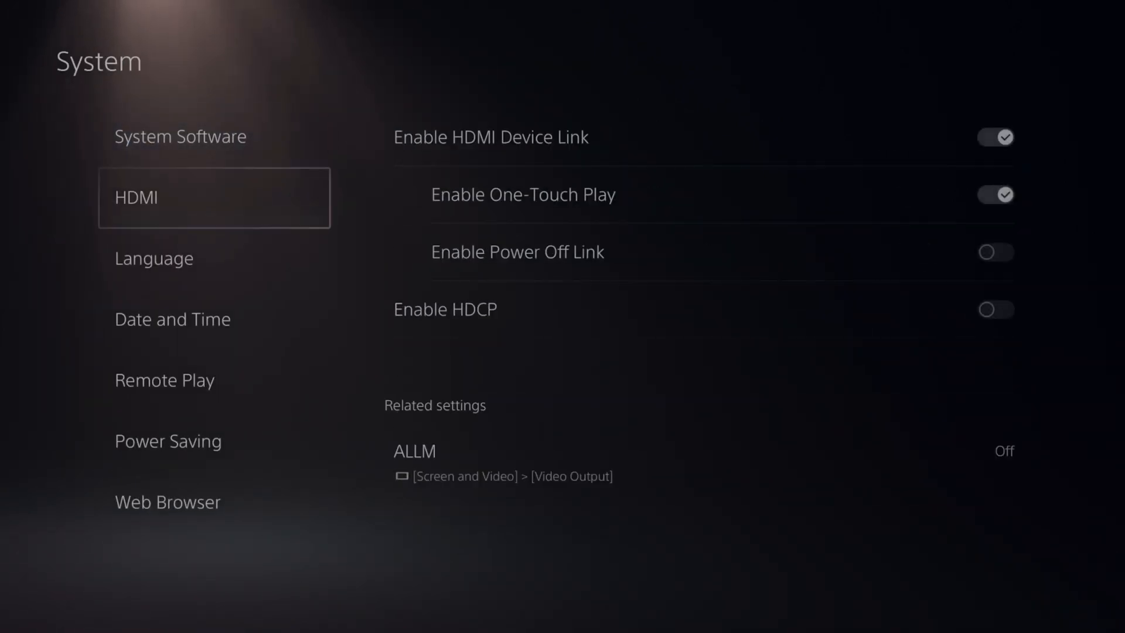
click(168, 440)
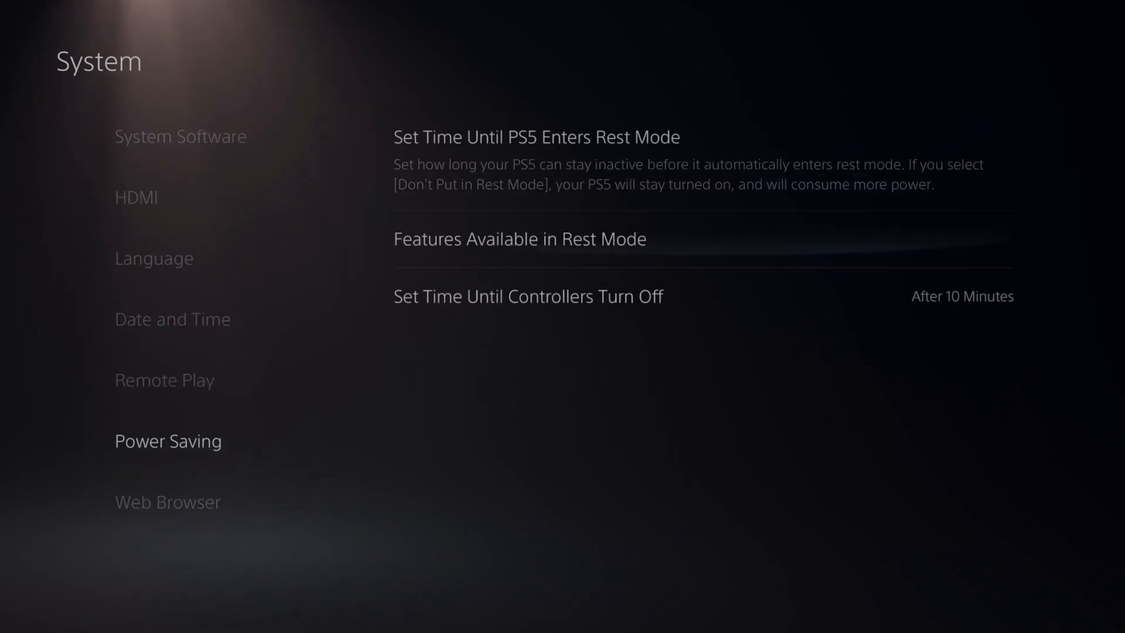
click(519, 239)
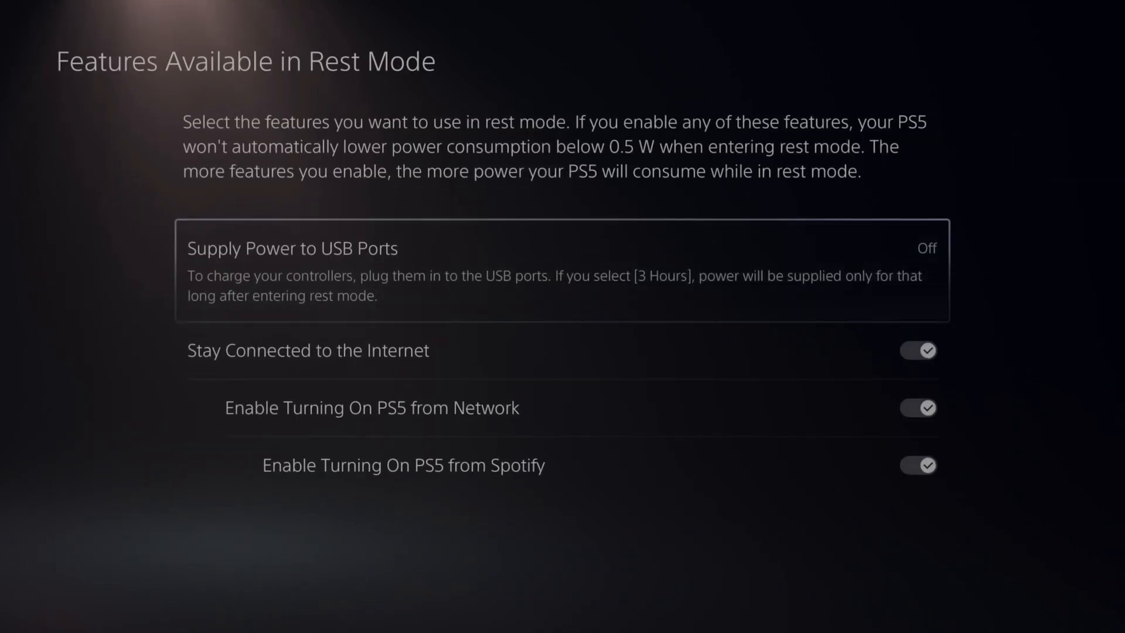